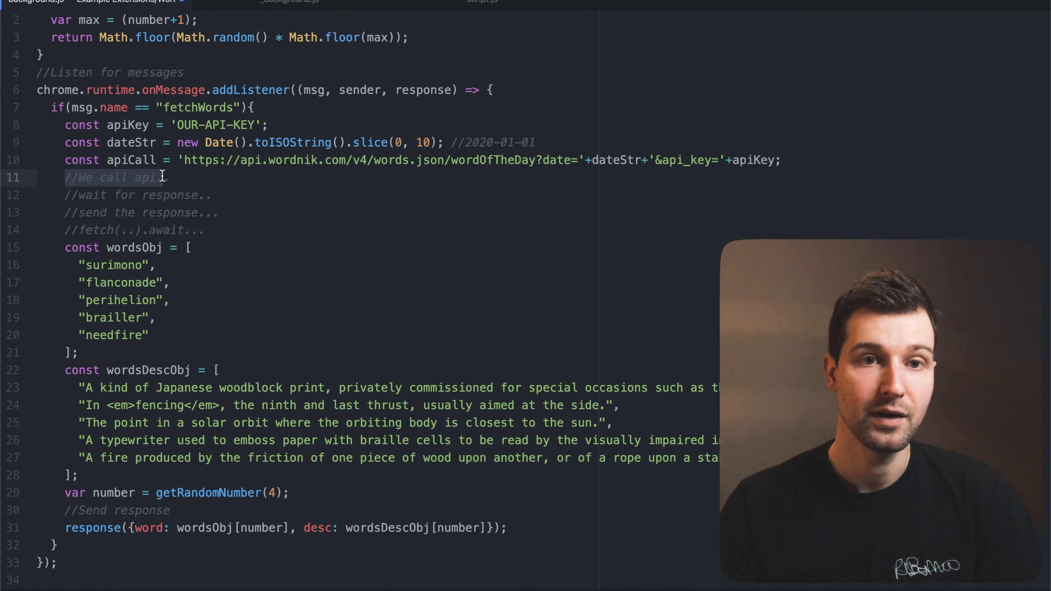
- Point out where the API call goes in the placeholder script, then show the completed _background.js
left_click(115, 212)
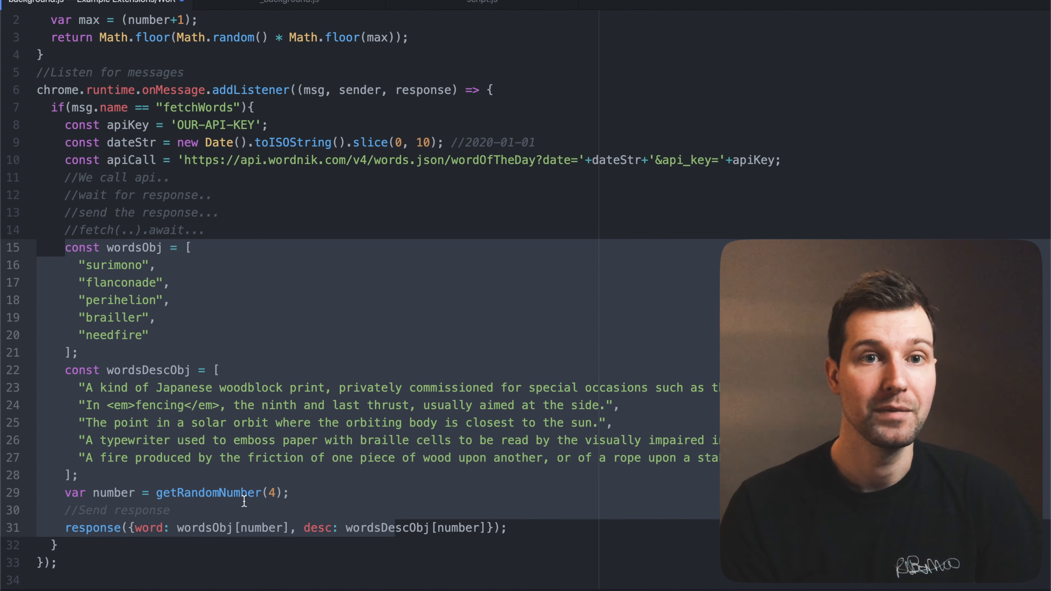
left_click(395, 527)
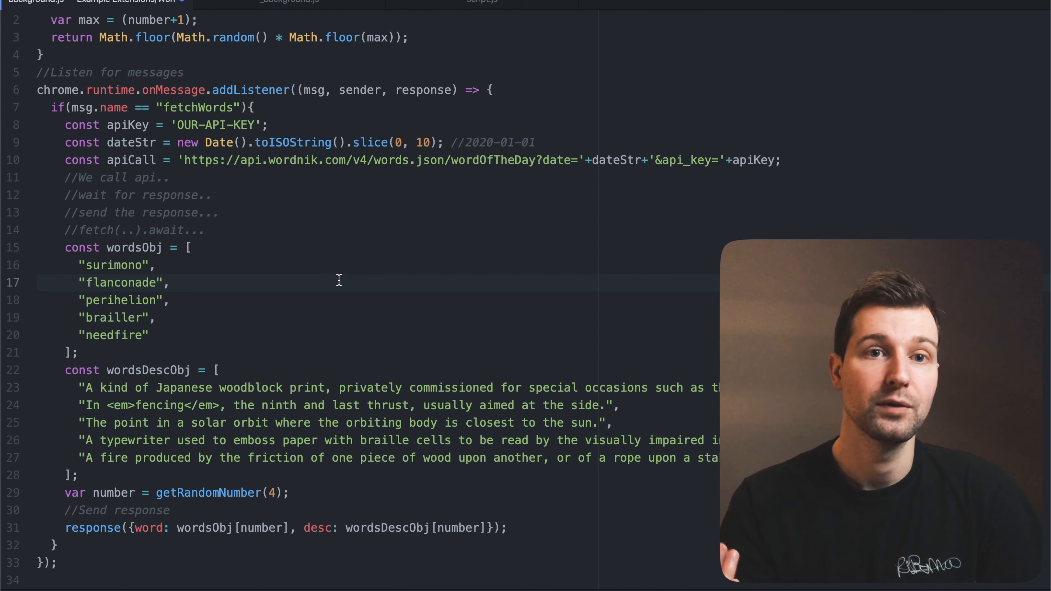
left_click(171, 283)
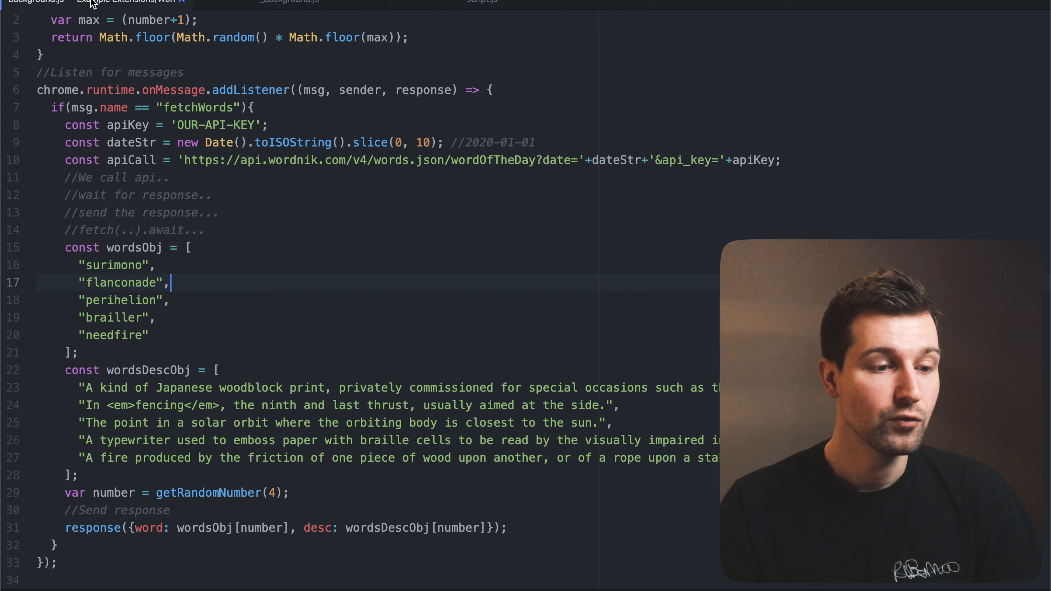
left_click(494, 90)
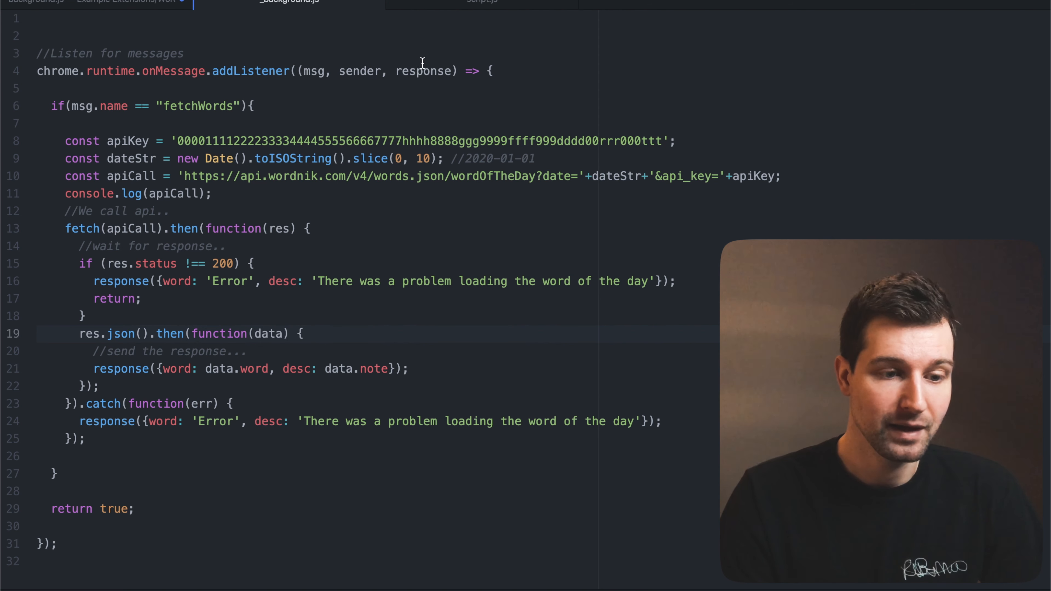
- Show script.js with chrome.runtime.sendMessage and the innerHTML assignments for heading and paragraph
double_click(423, 71)
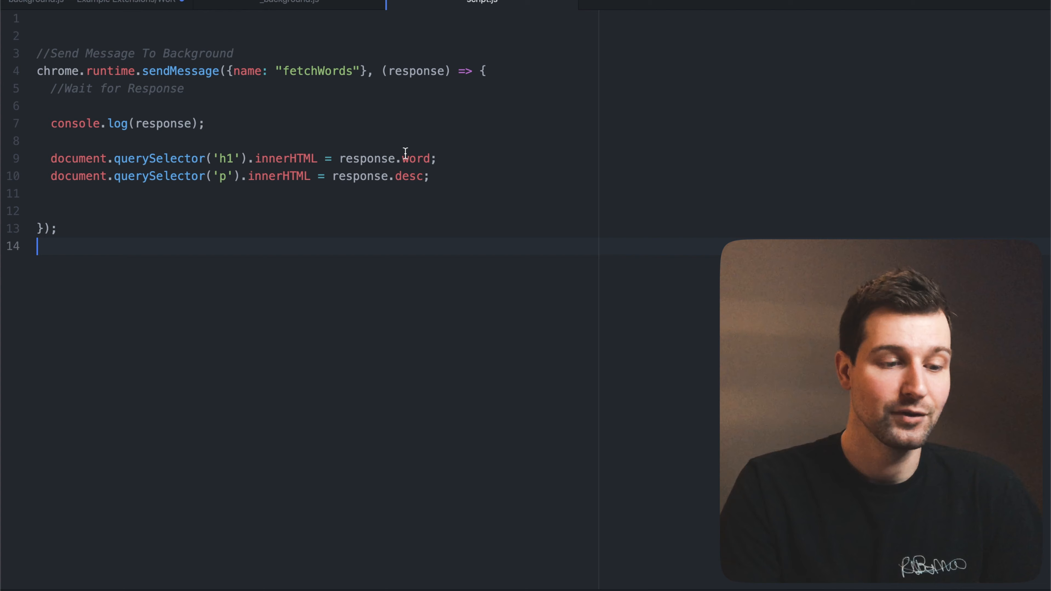
- Return to _background.js where the message listener ends by returning true
double_click(409, 176)
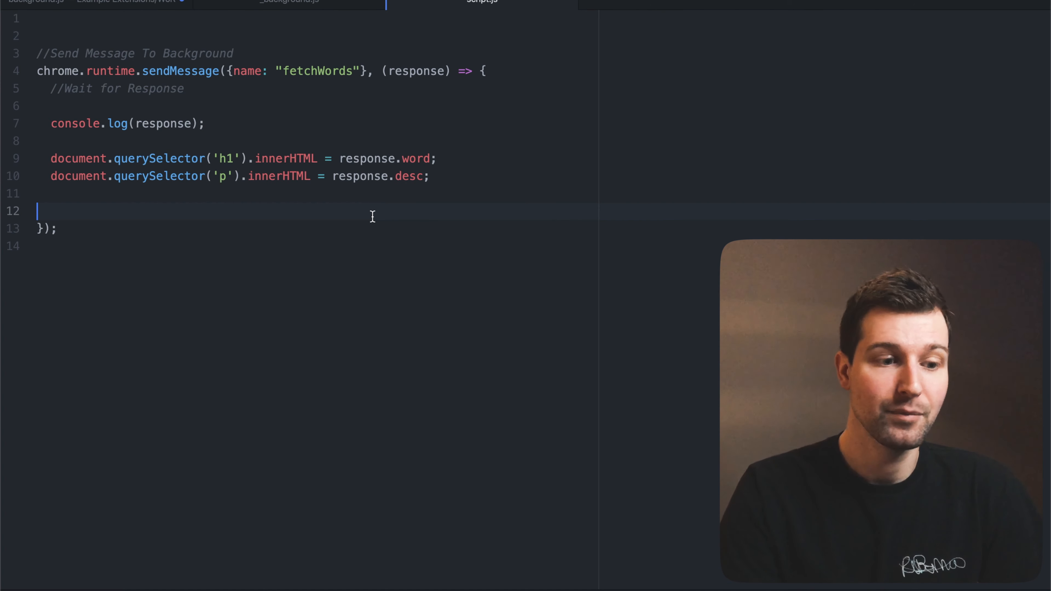
left_click(290, 1)
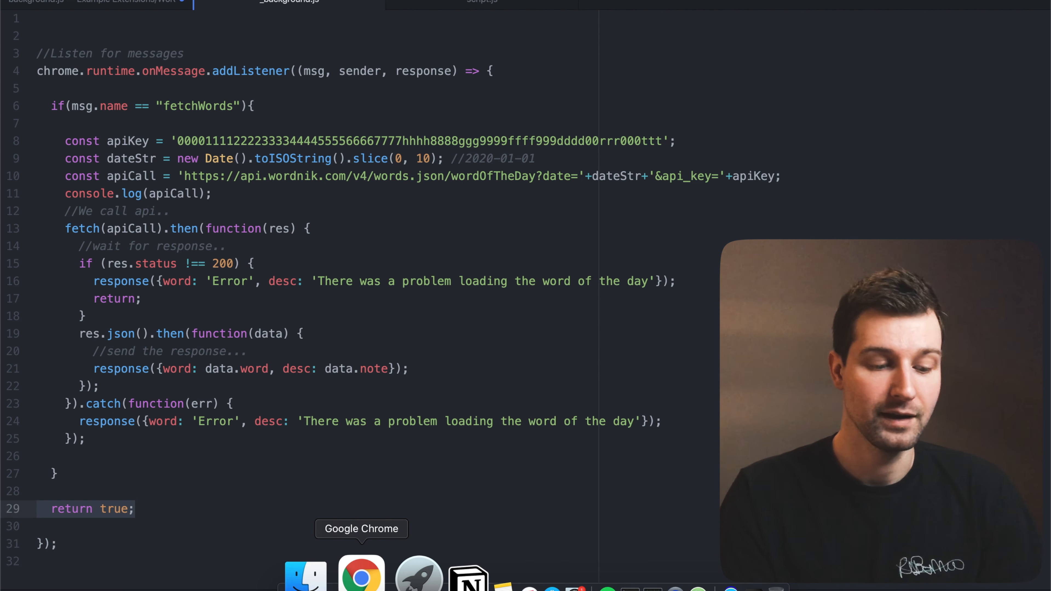
- In Chrome, load the Wordnik word-of-the-day JSON and highlight the note for 'swingebuckler'
left_click(361, 573)
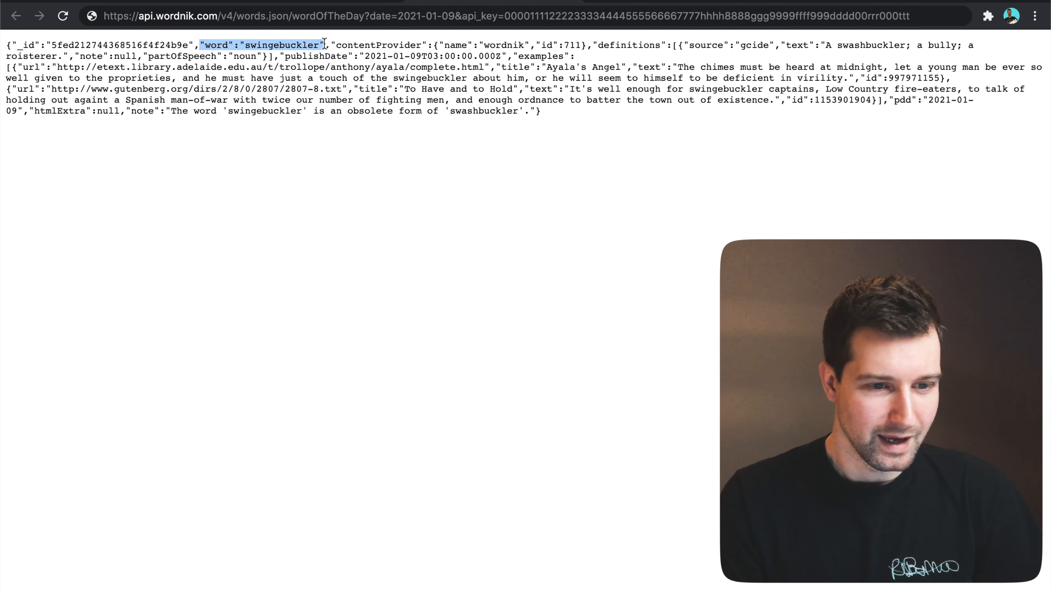
type("note")
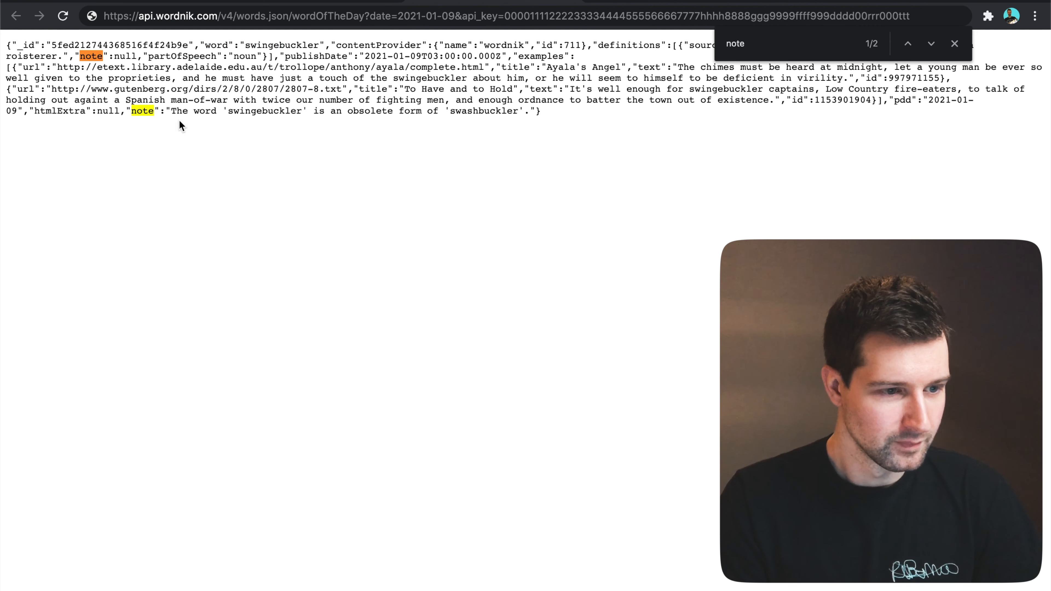
left_click_drag(128, 111, 537, 110)
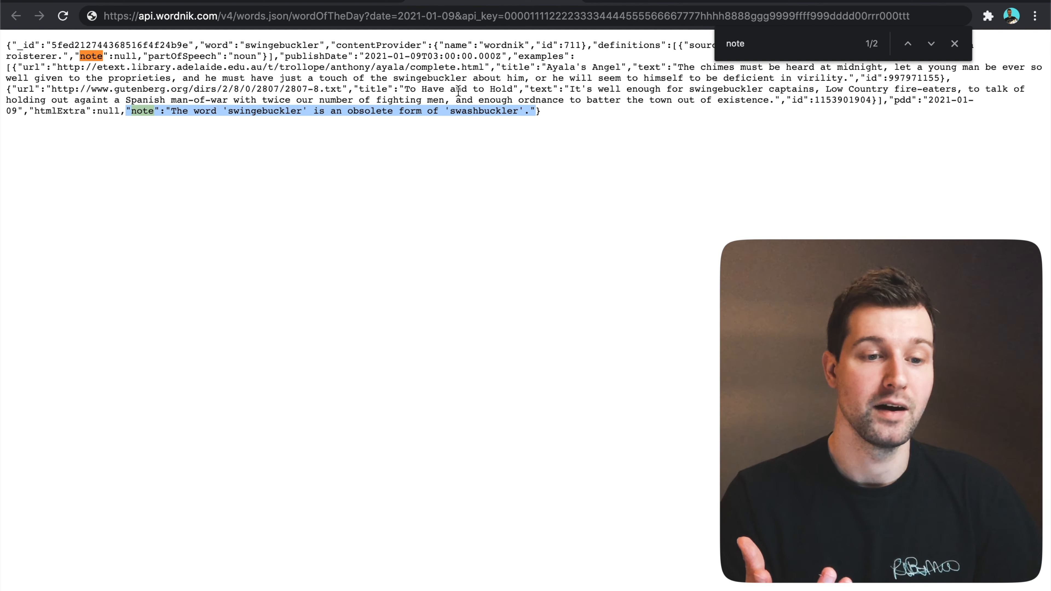
left_click(955, 44)
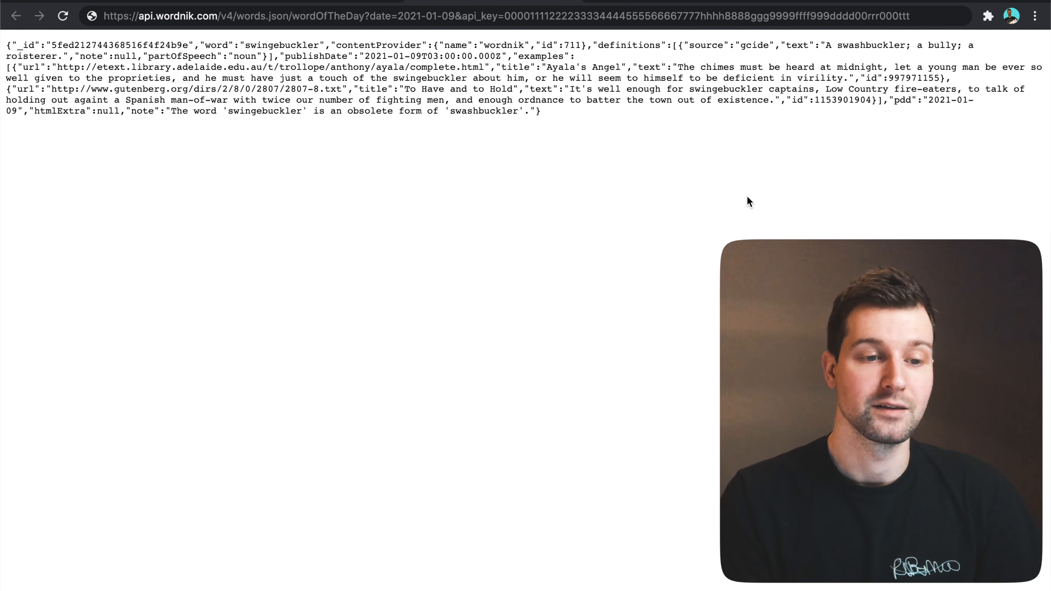